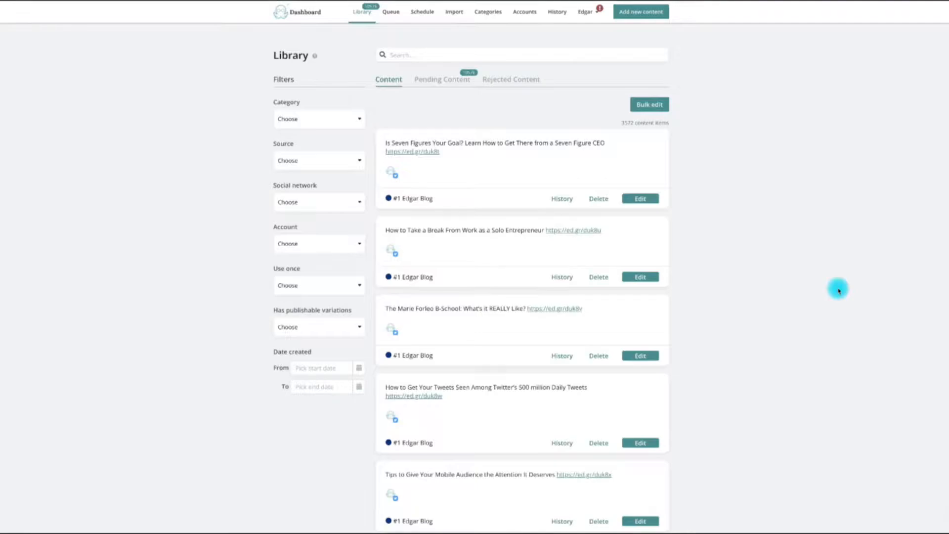
mouse_move(835, 293)
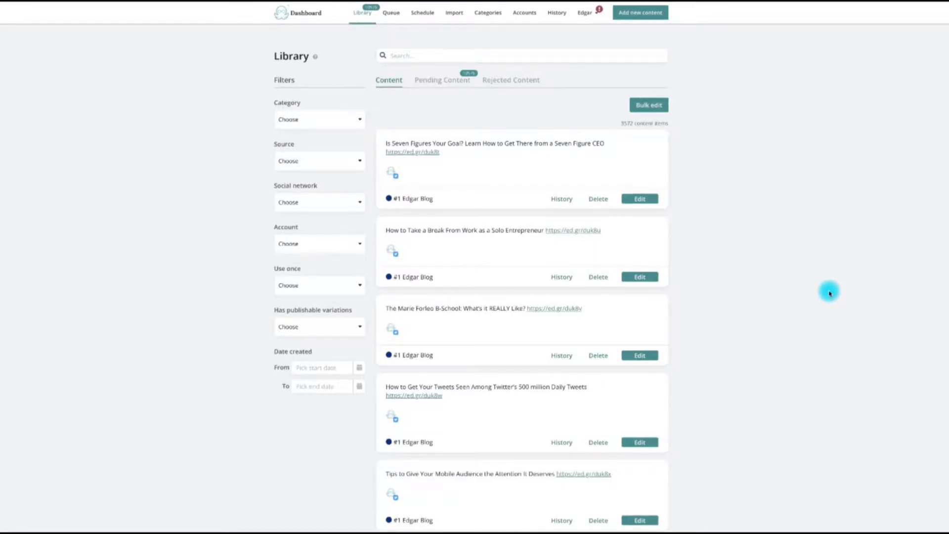
- Begin a new piece of content from the top navigation bar
left_click(640, 13)
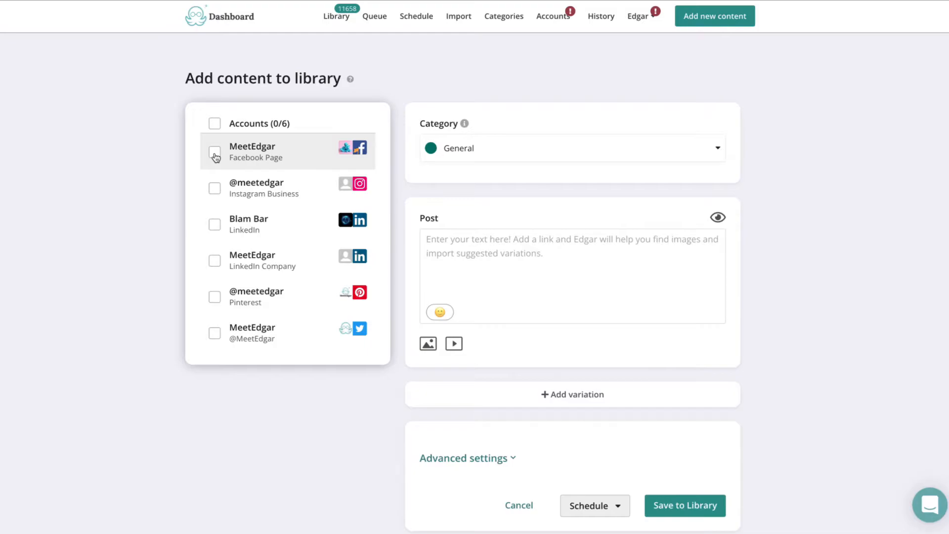
- Select the MeetEdgar Facebook Page as the post's only target account
left_click(213, 152)
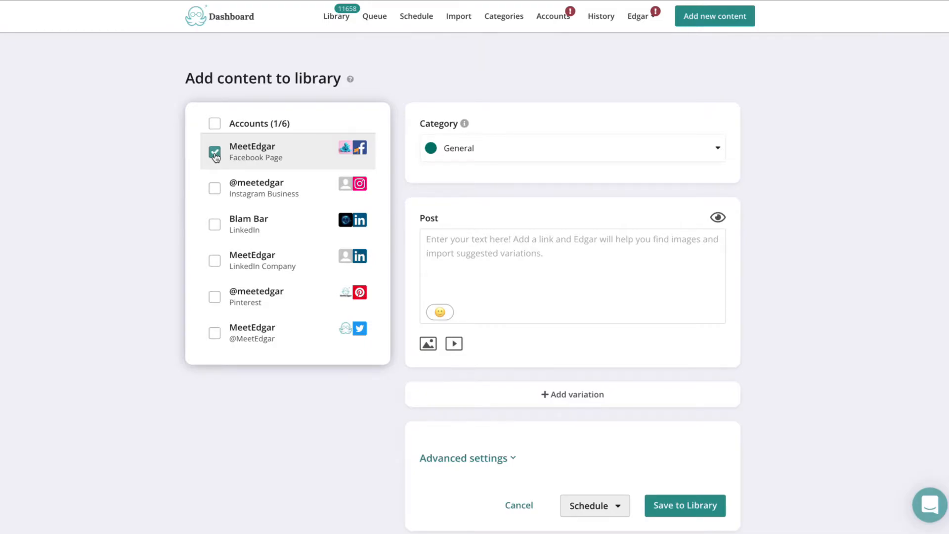
mouse_move(520, 130)
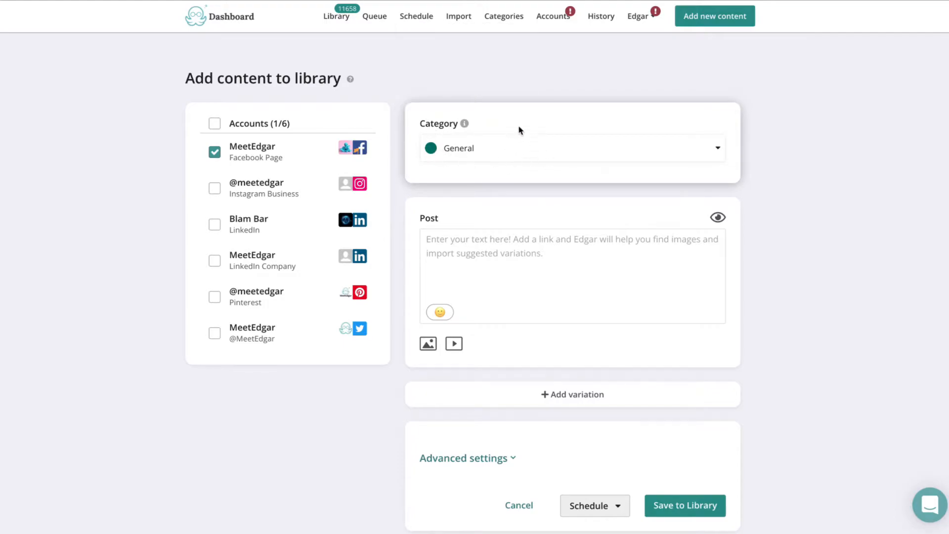
left_click(497, 253)
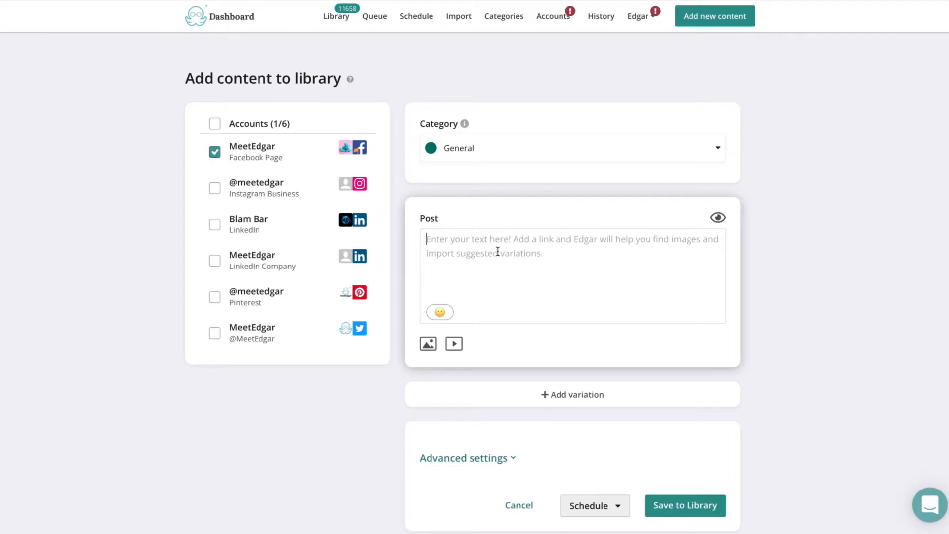
- Write the post 'How to automate facebook posts' and check its Facebook preview
type("H")
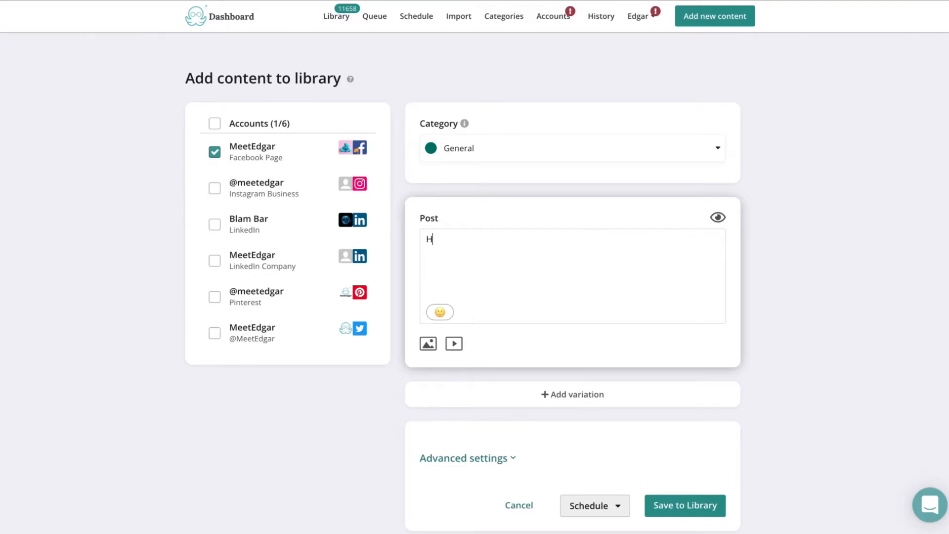
type("ow to automate facebook posts")
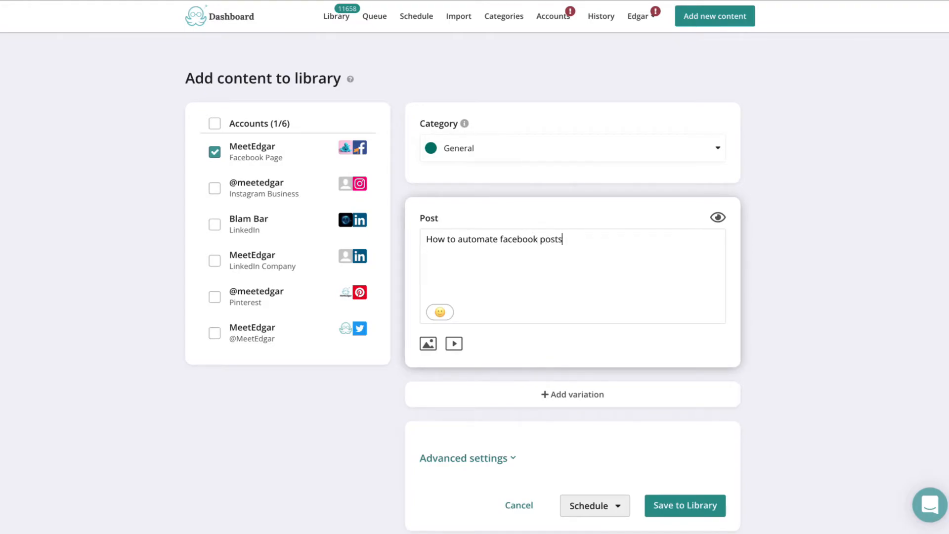
mouse_move(718, 216)
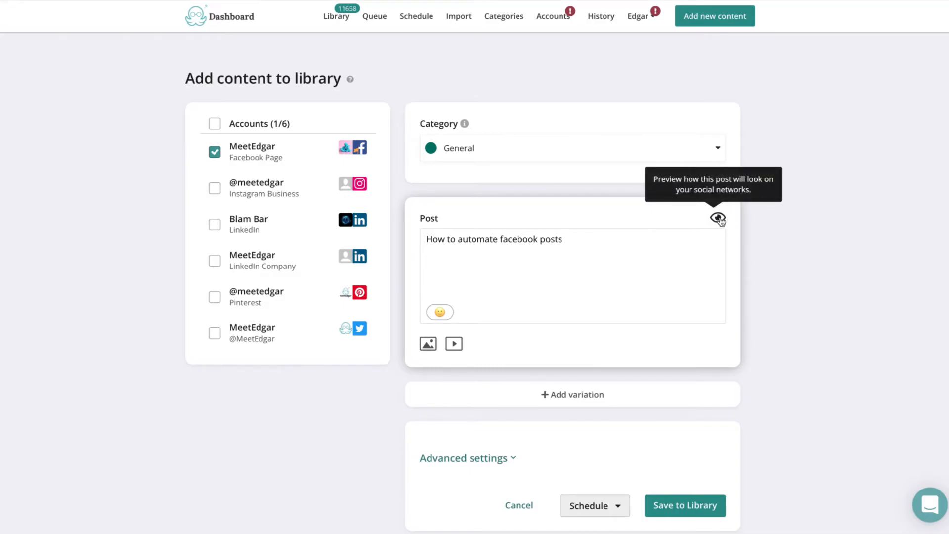
left_click(717, 217)
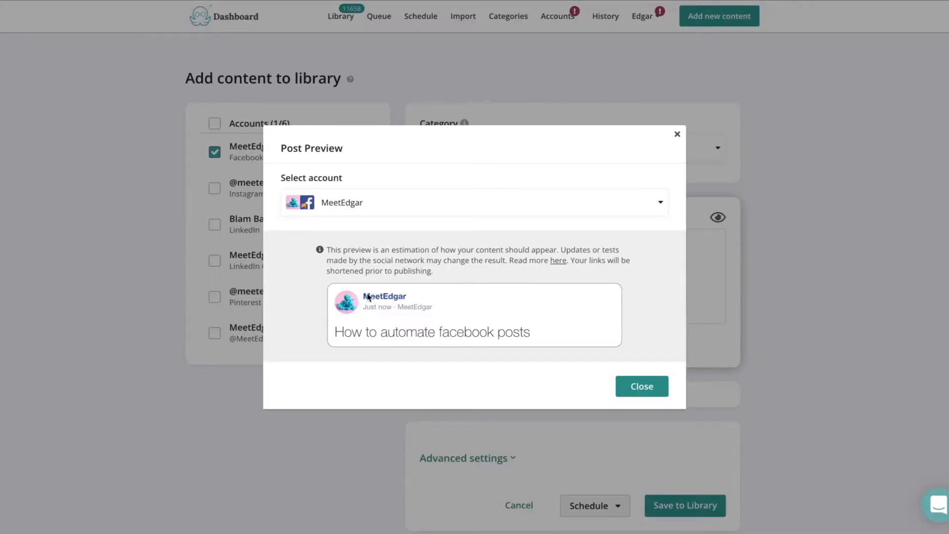
left_click(642, 385)
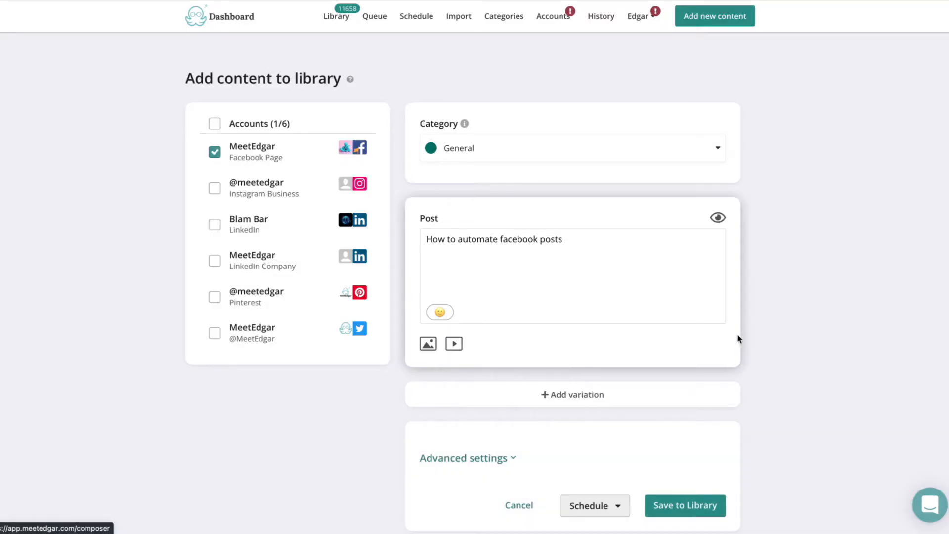
- In Advanced settings, set Use Once with expiry at 5:40 pm on 04/20/2022, then head to the Queue
scroll("down", 3)
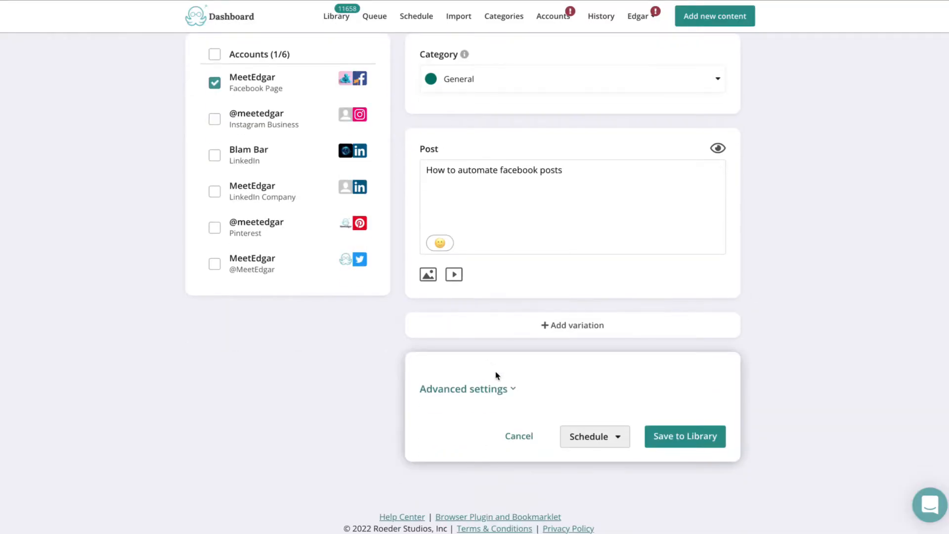
left_click(463, 390)
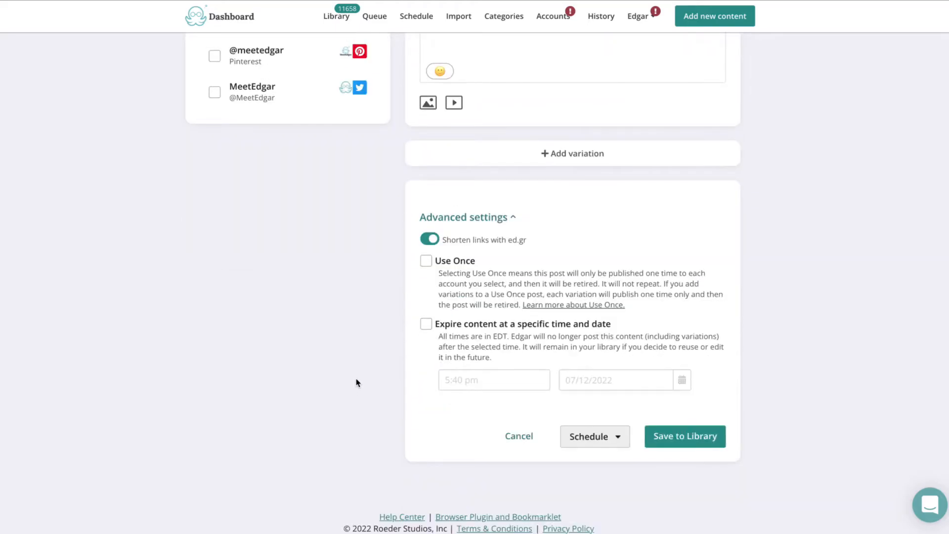
mouse_move(435, 269)
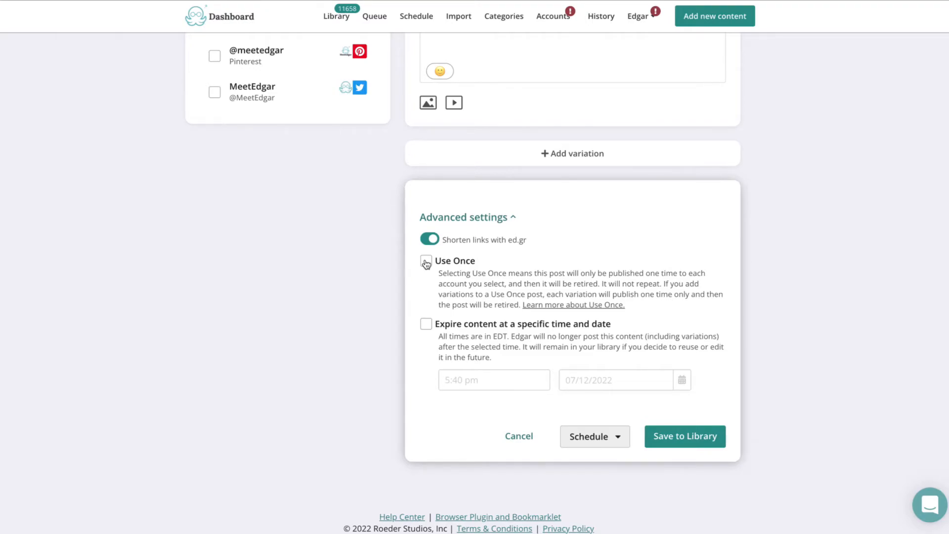
left_click(426, 261)
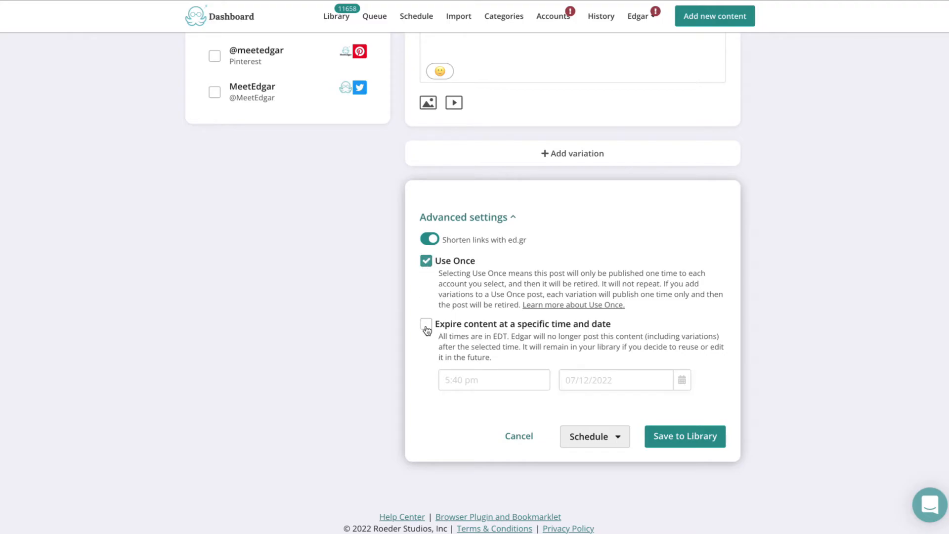
left_click(426, 324)
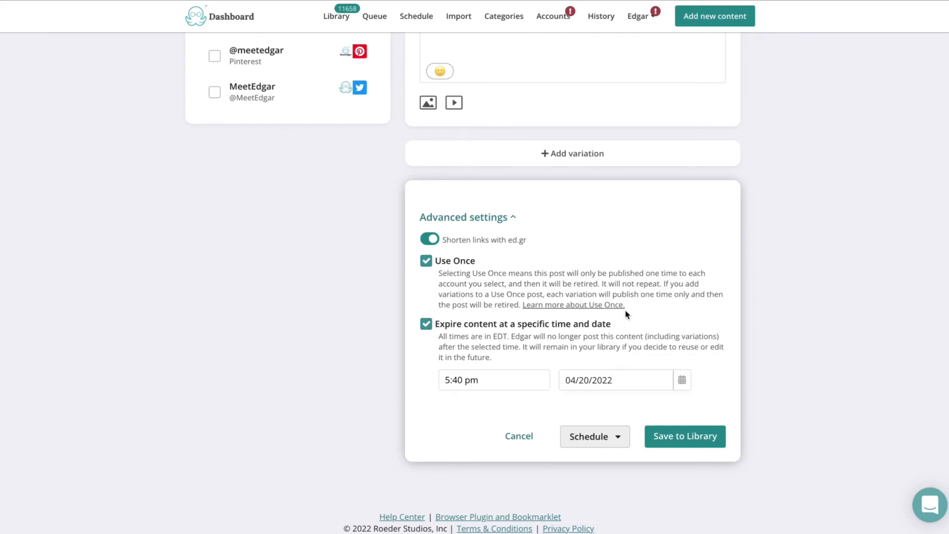
left_click(376, 16)
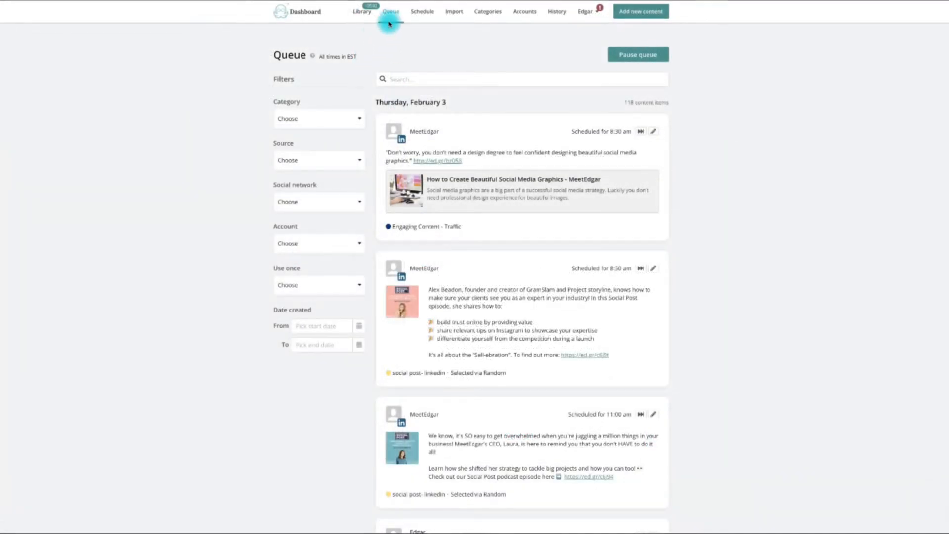
mouse_move(492, 20)
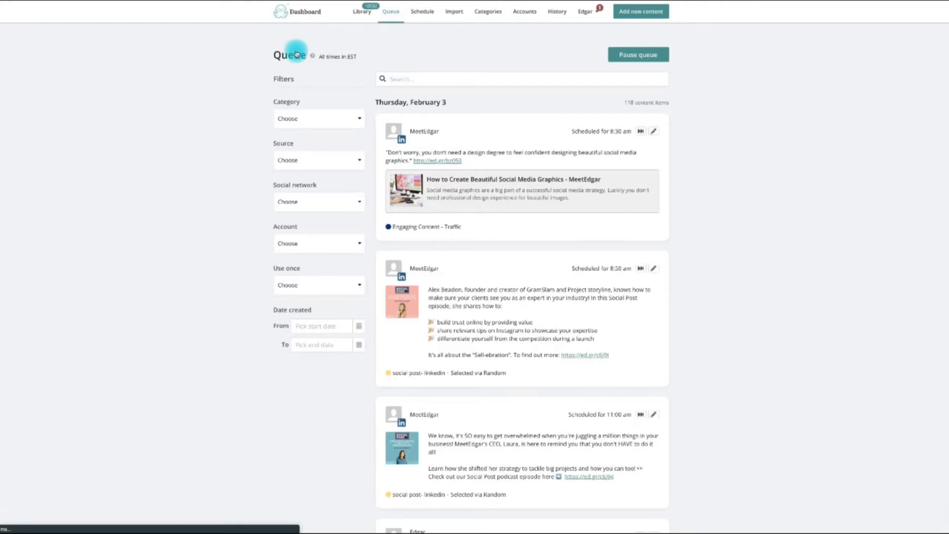
mouse_move(710, 184)
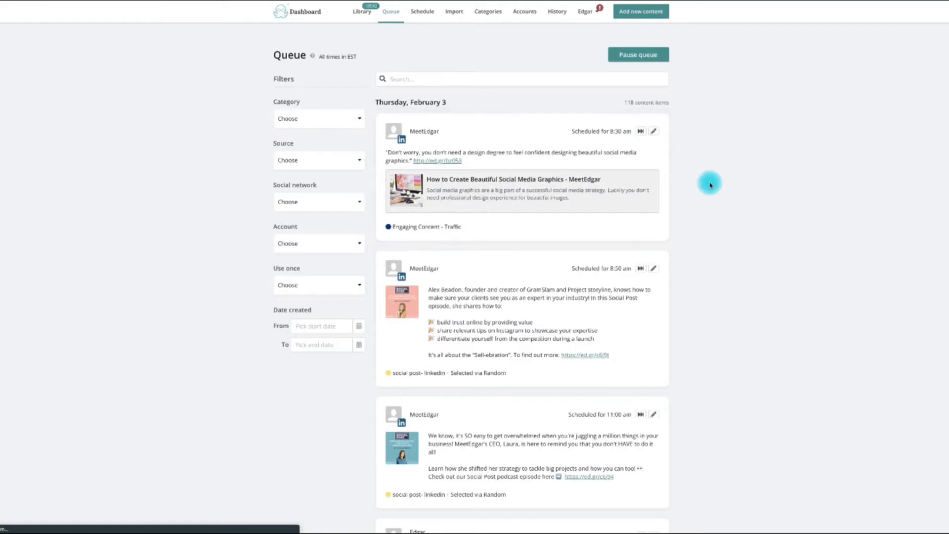
mouse_move(211, 205)
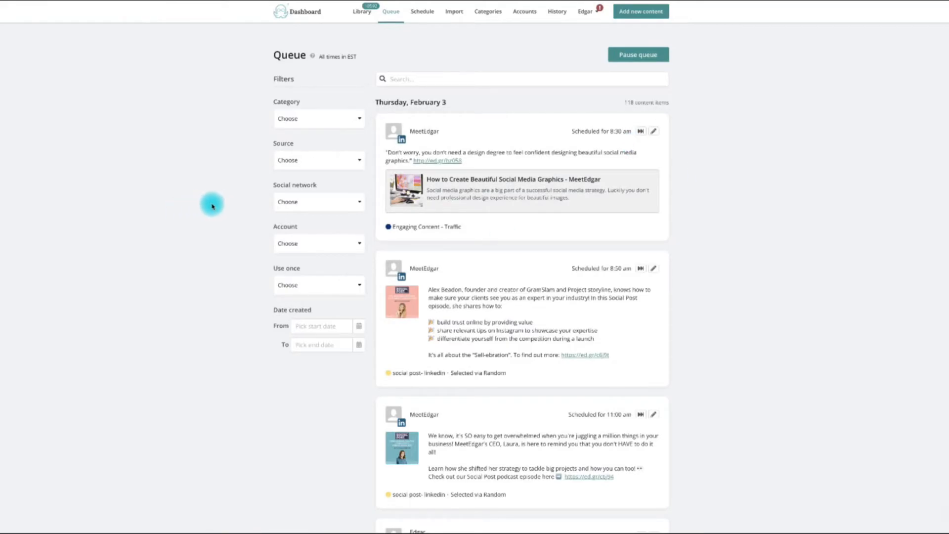
mouse_move(259, 191)
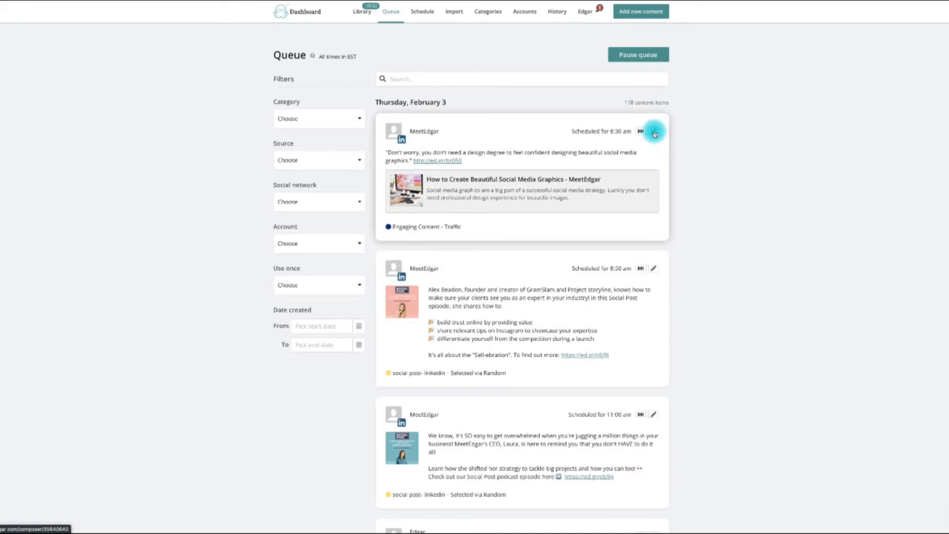
- Edit the 8:30 am scheduled post from the Queue
left_click(653, 131)
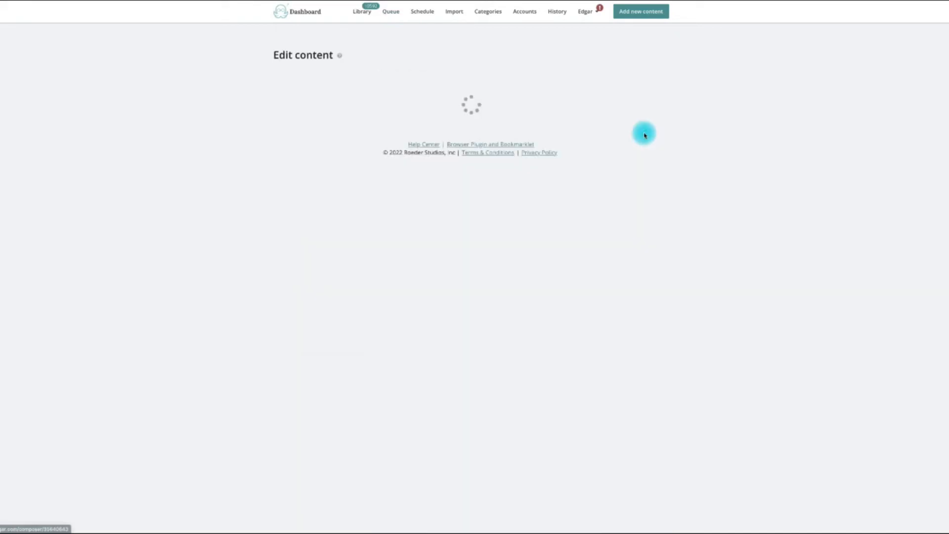